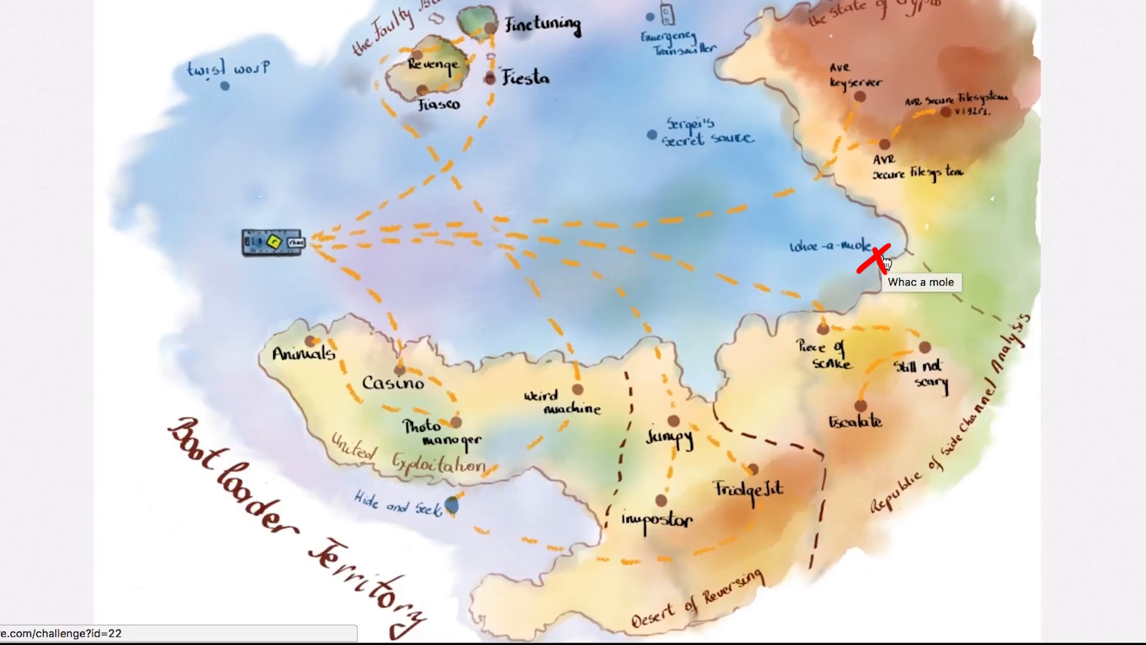
# Open the 200-point 'Whac the mole' challenge from the RHme challenge map.
pyautogui.click(873, 260)
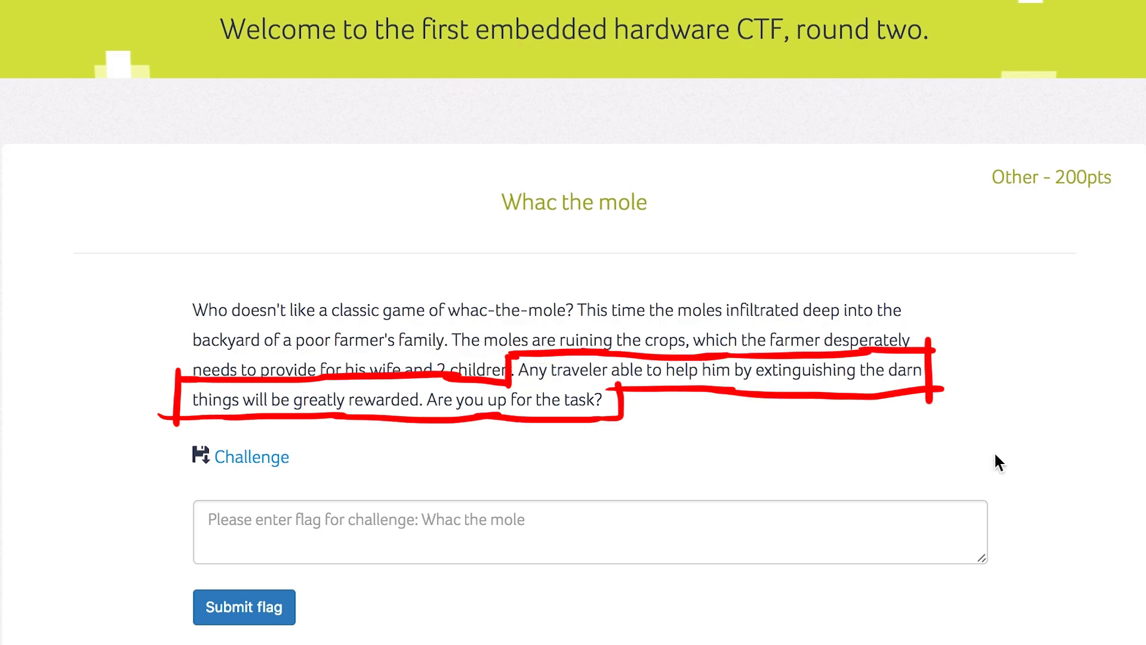
pyautogui.moveTo(911, 473)
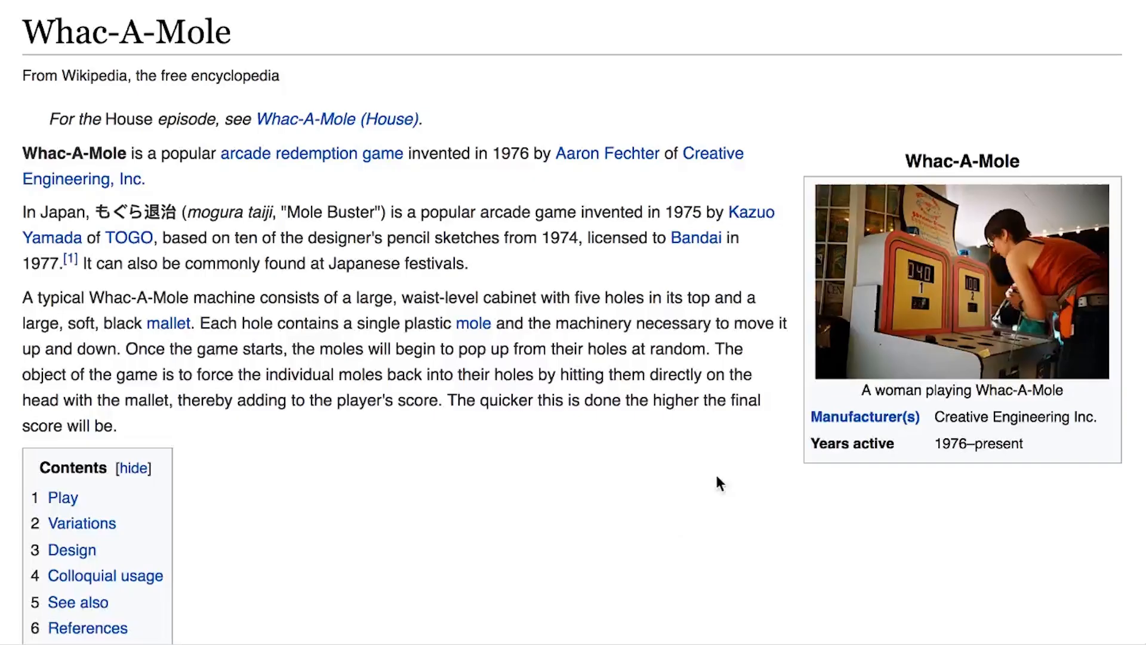
# Flash whack_the_mole.hex to the ATmega328P via avrdude and prepare the 19200-baud screen connection.
pyautogui.scroll(-3)
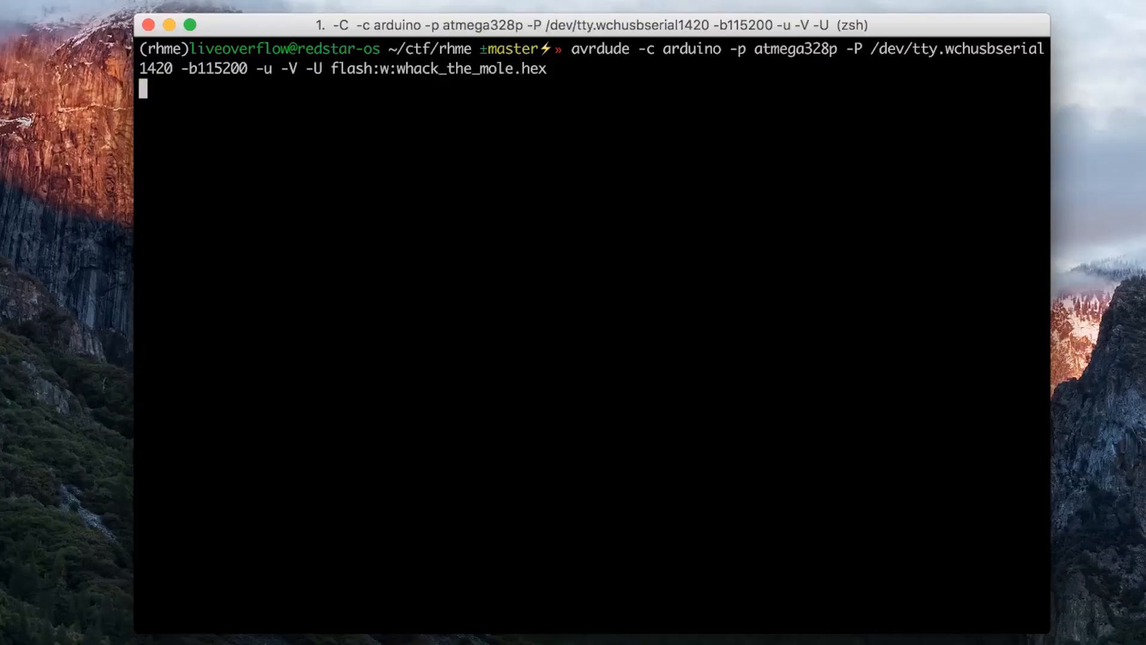
pyautogui.press('Return')
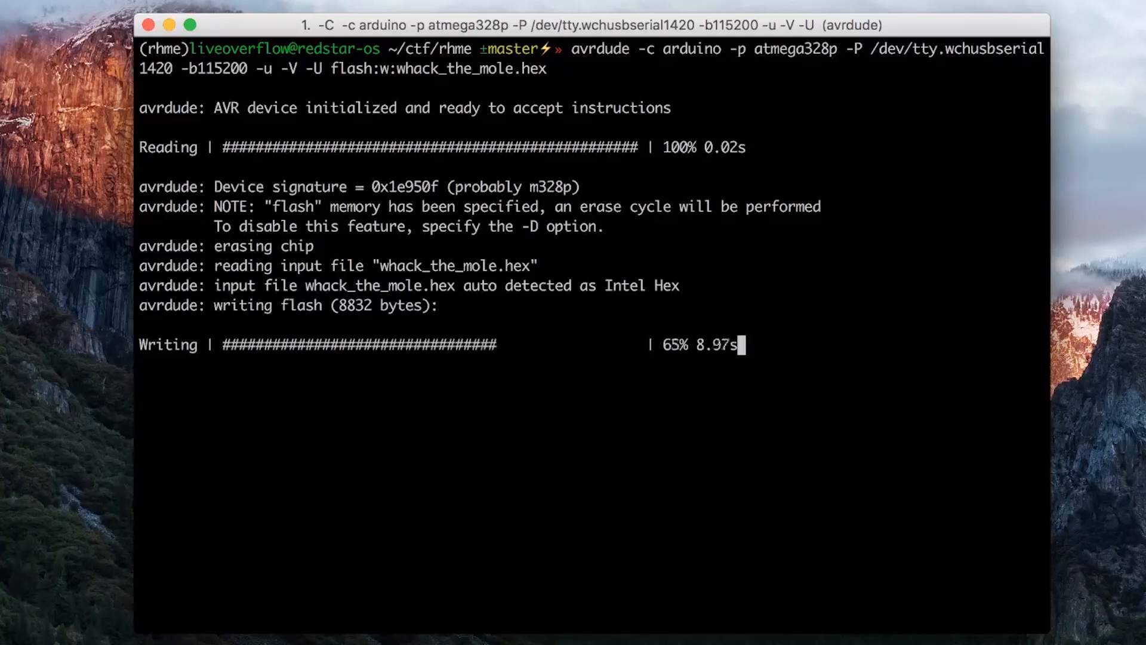
pyautogui.write('screen /dev/tty.wchusbserial1420 19200')
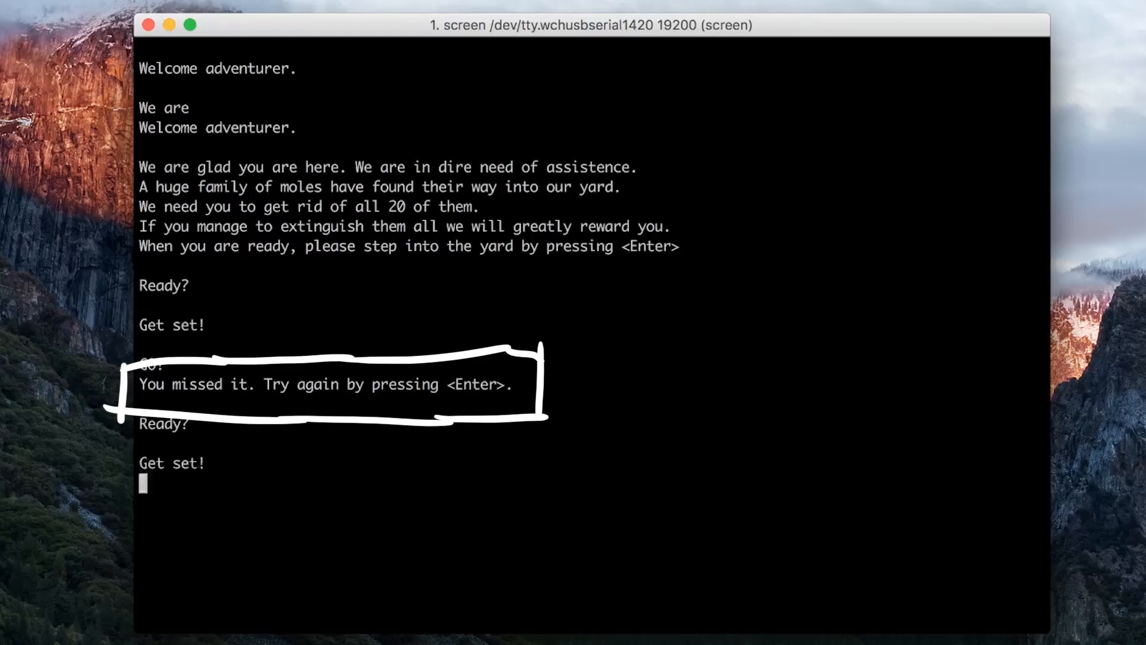
# Play two mole rounds over the serial console, striking after GO, each ending in a miss.
pyautogui.press('Enter')
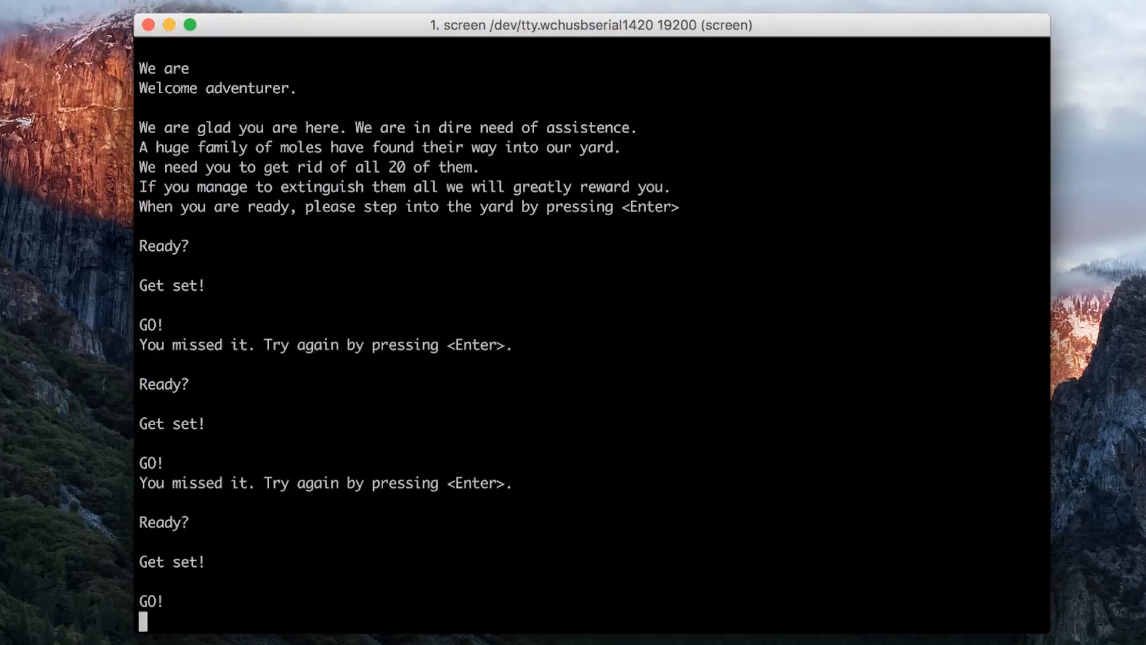
pyautogui.press('Enter')
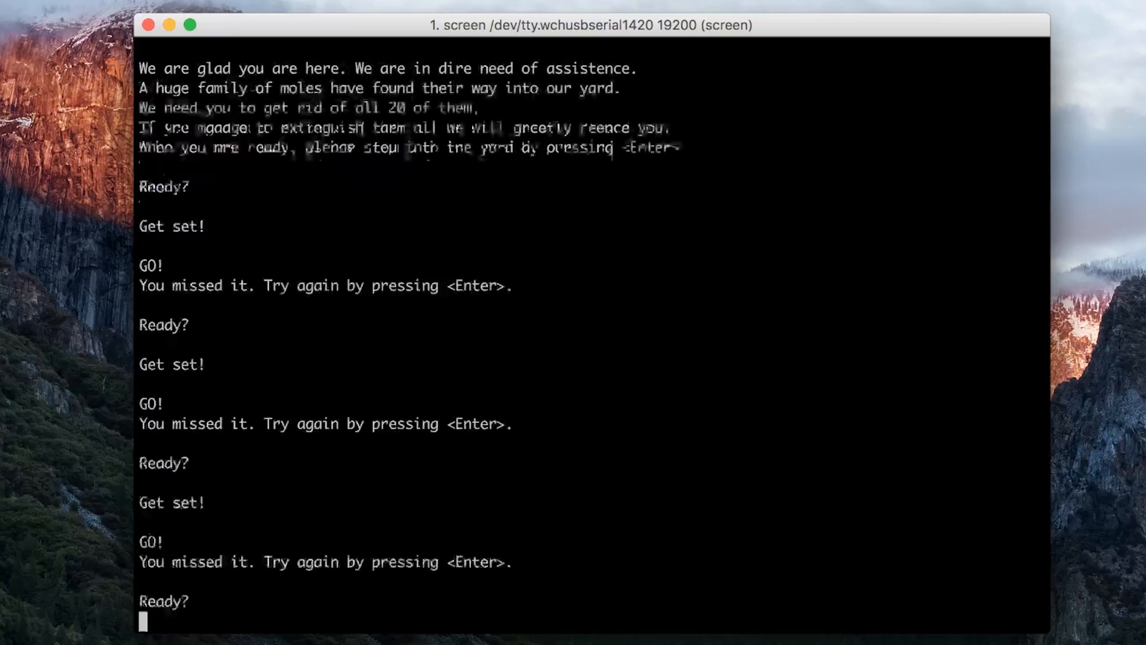
pyautogui.press('enter')
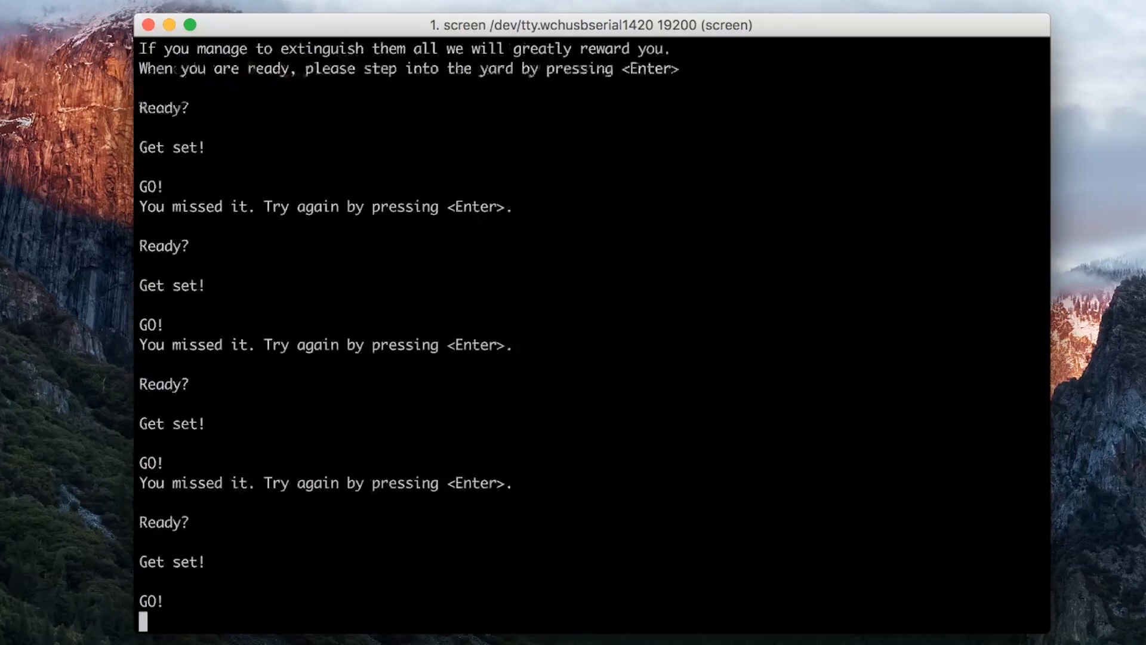
pyautogui.press('enter')
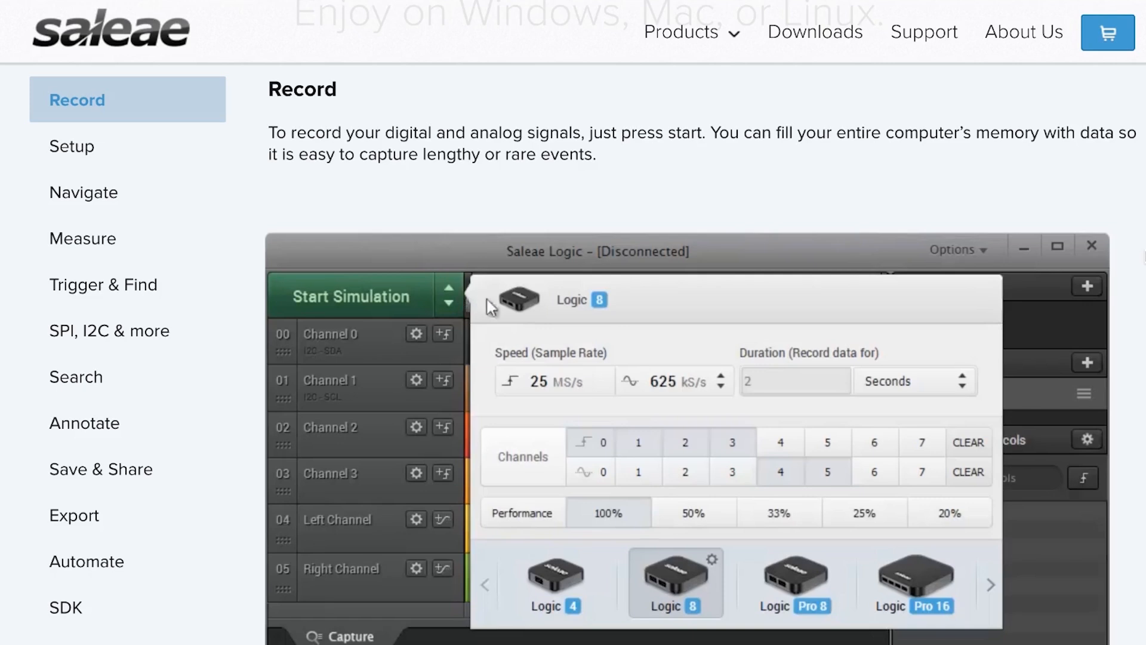
# Dismiss the Saleae device settings, start capturing, and begin a new mole round.
pyautogui.click(673, 381)
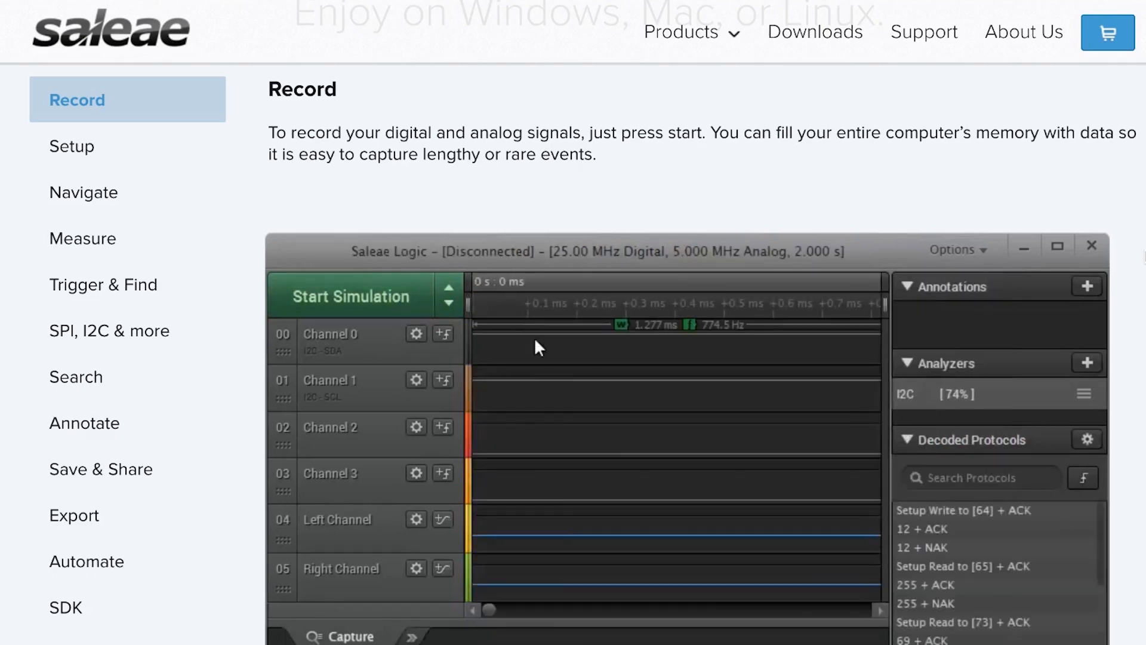
pyautogui.click(515, 81)
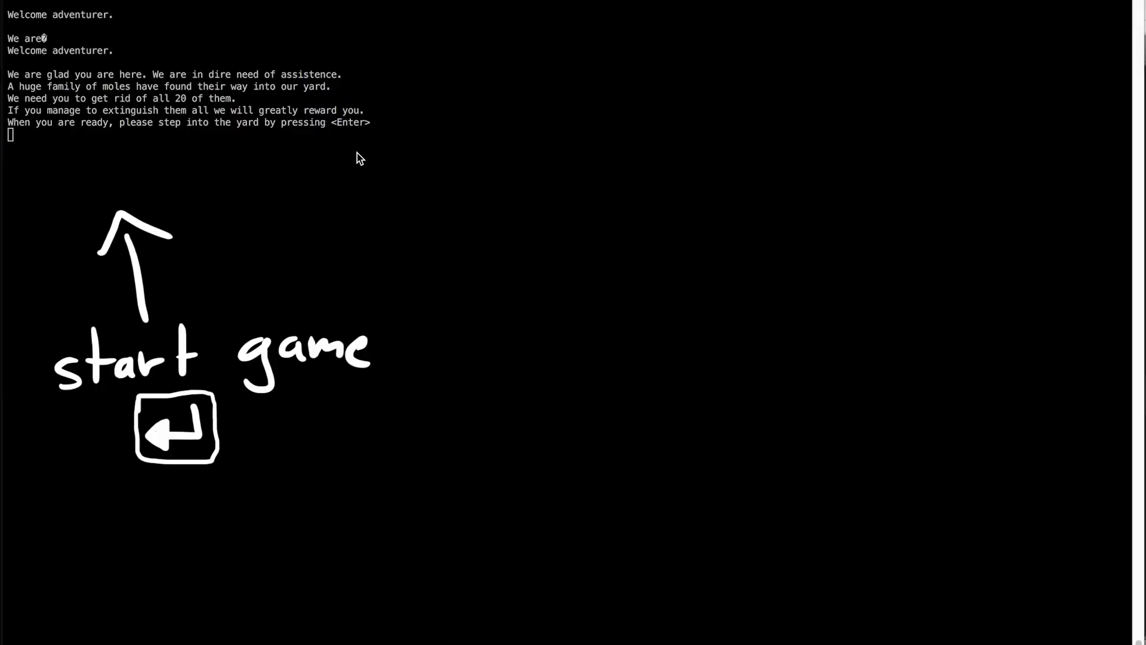
pyautogui.press('Enter')
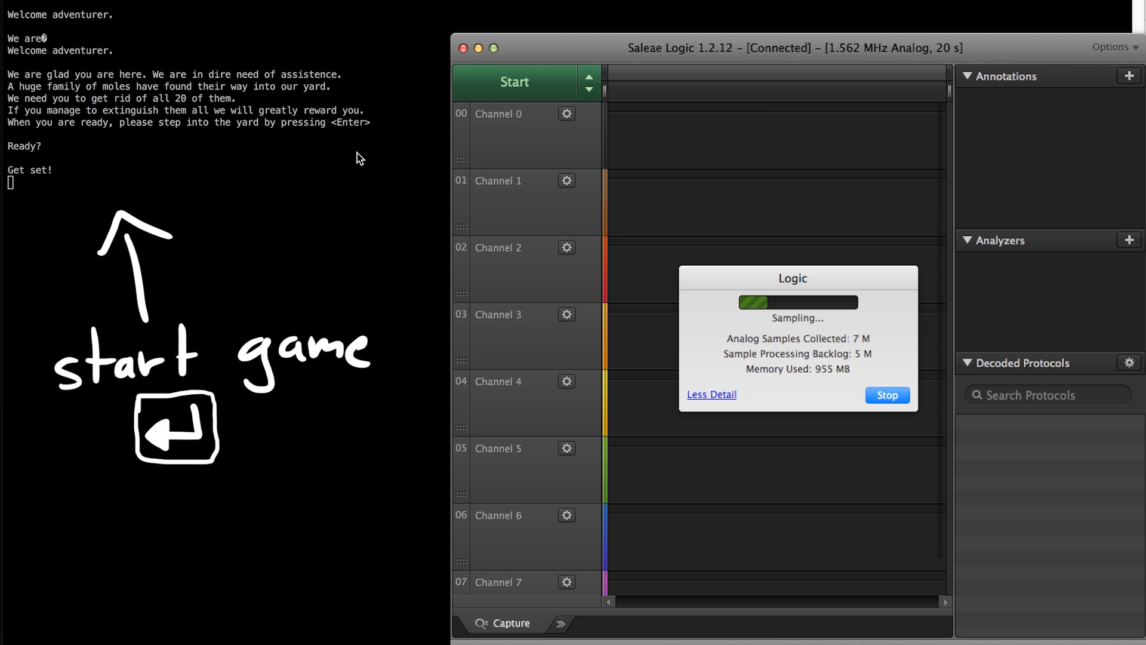